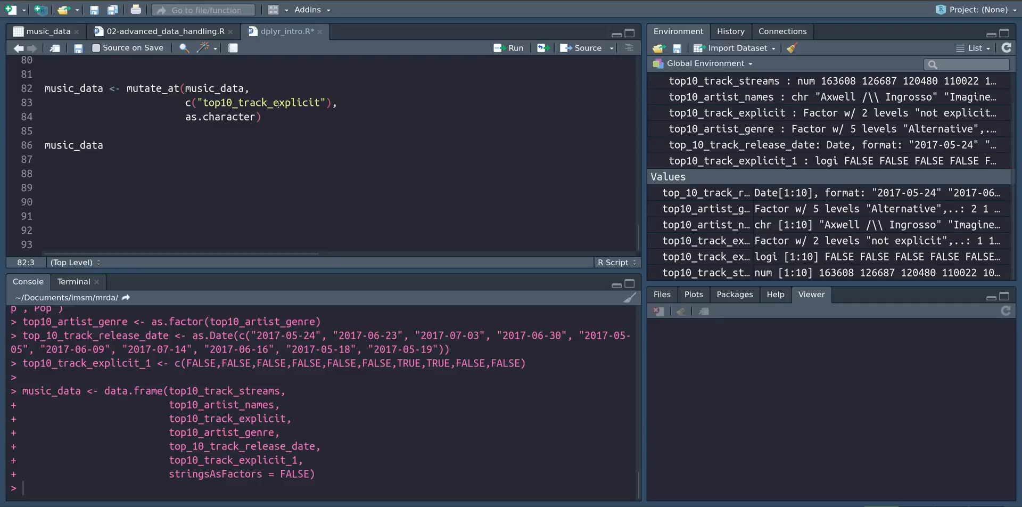
# Step: Add "top10_artist_genre" and "top10_track_explicit_1" to the mutate_at c() list and run it
pyautogui.doubleClick(221, 117)
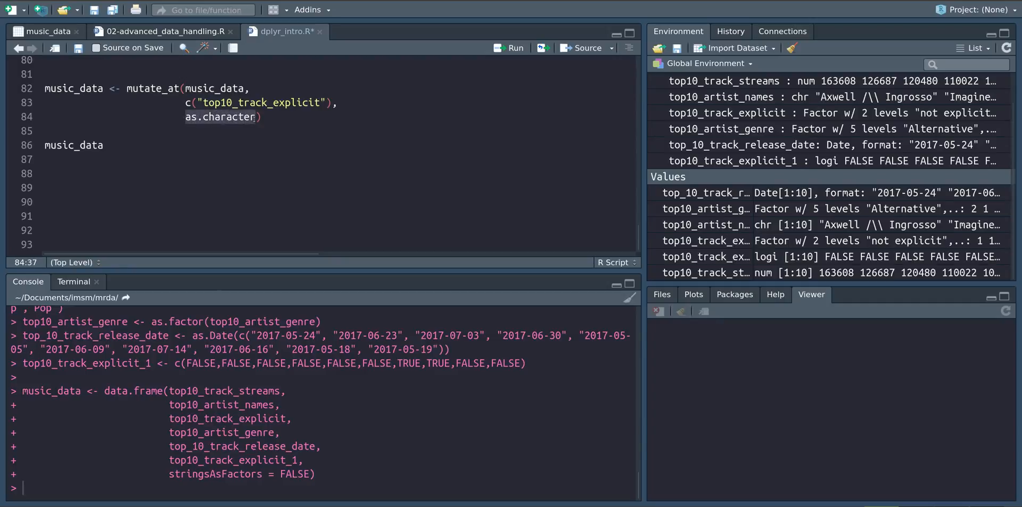
pyautogui.moveTo(925, 114)
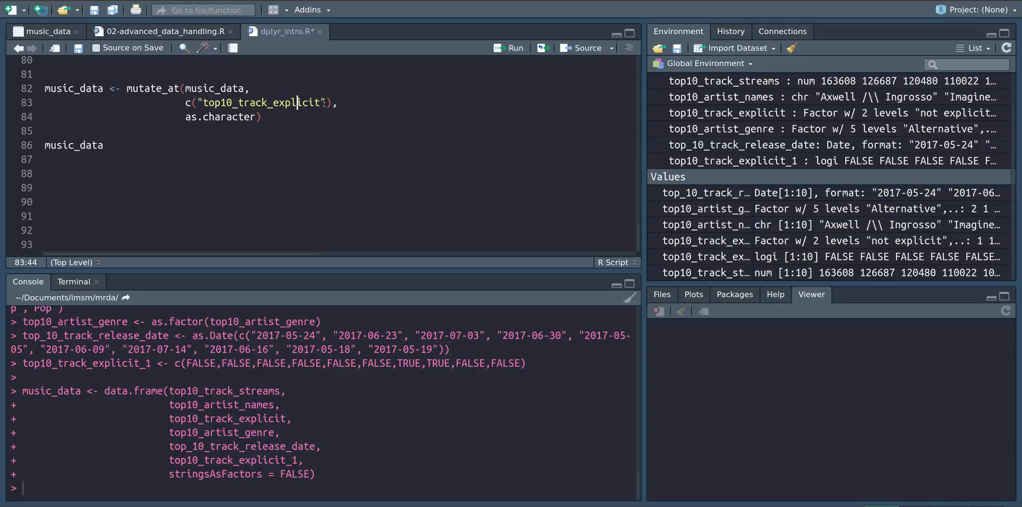
pyautogui.write(', "top10_artist_genre", "top10_track_explicit_1"')
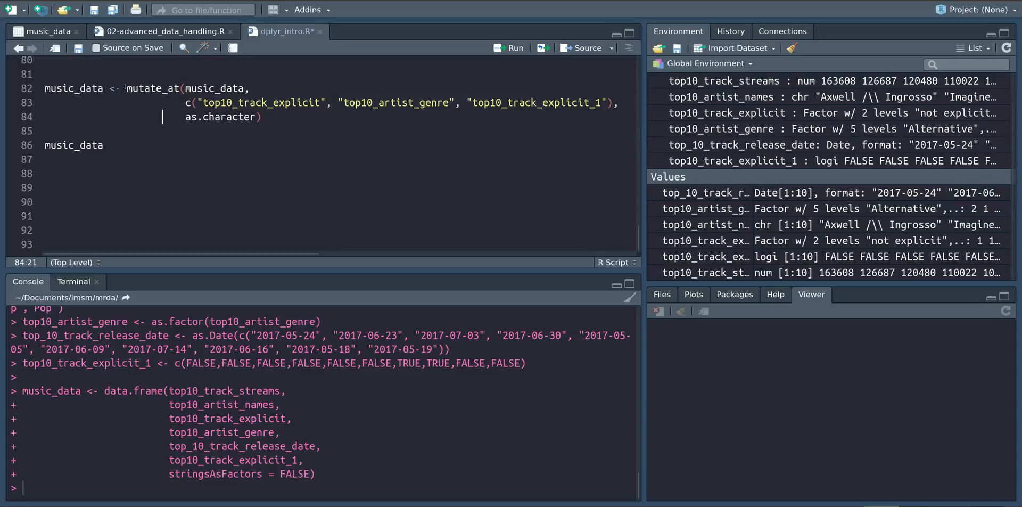
pyautogui.click(209, 117)
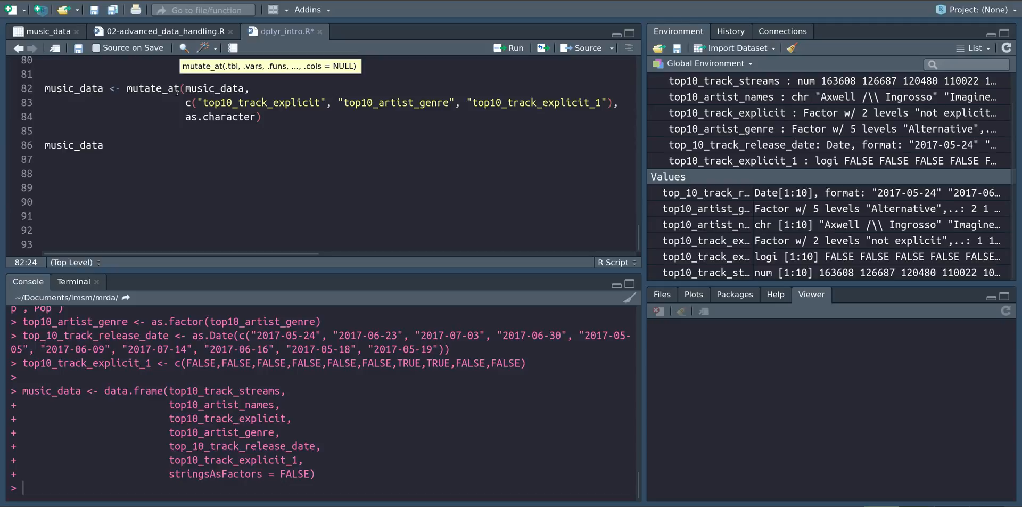
pyautogui.click(514, 47)
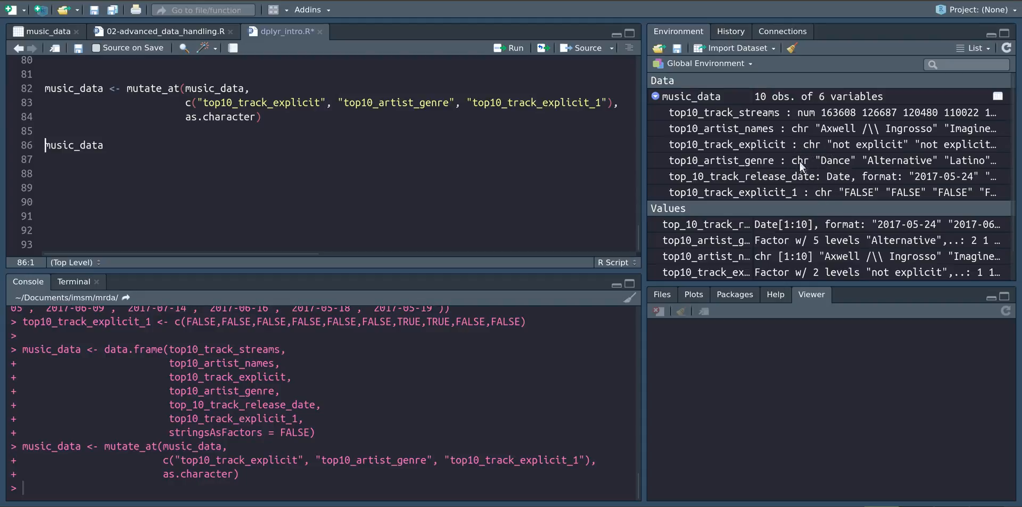
pyautogui.moveTo(806, 156)
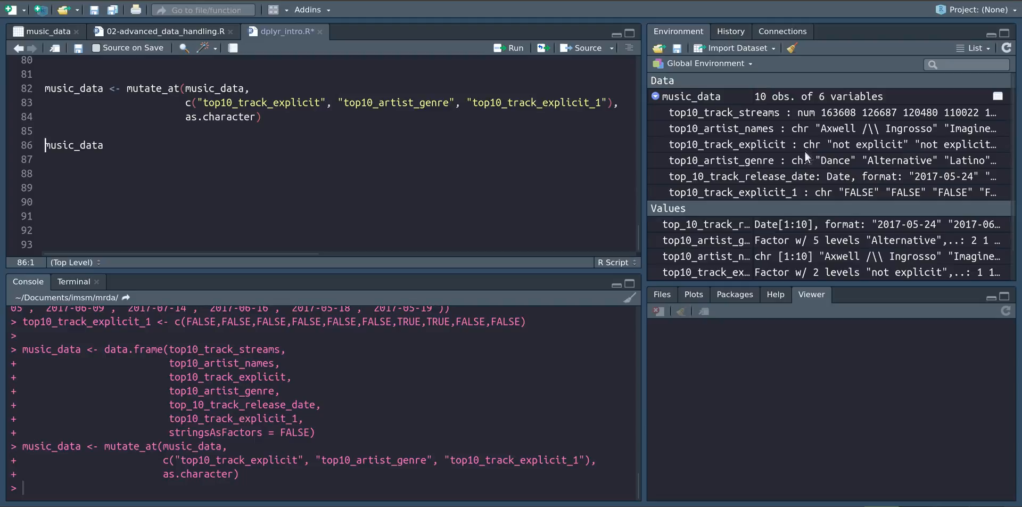